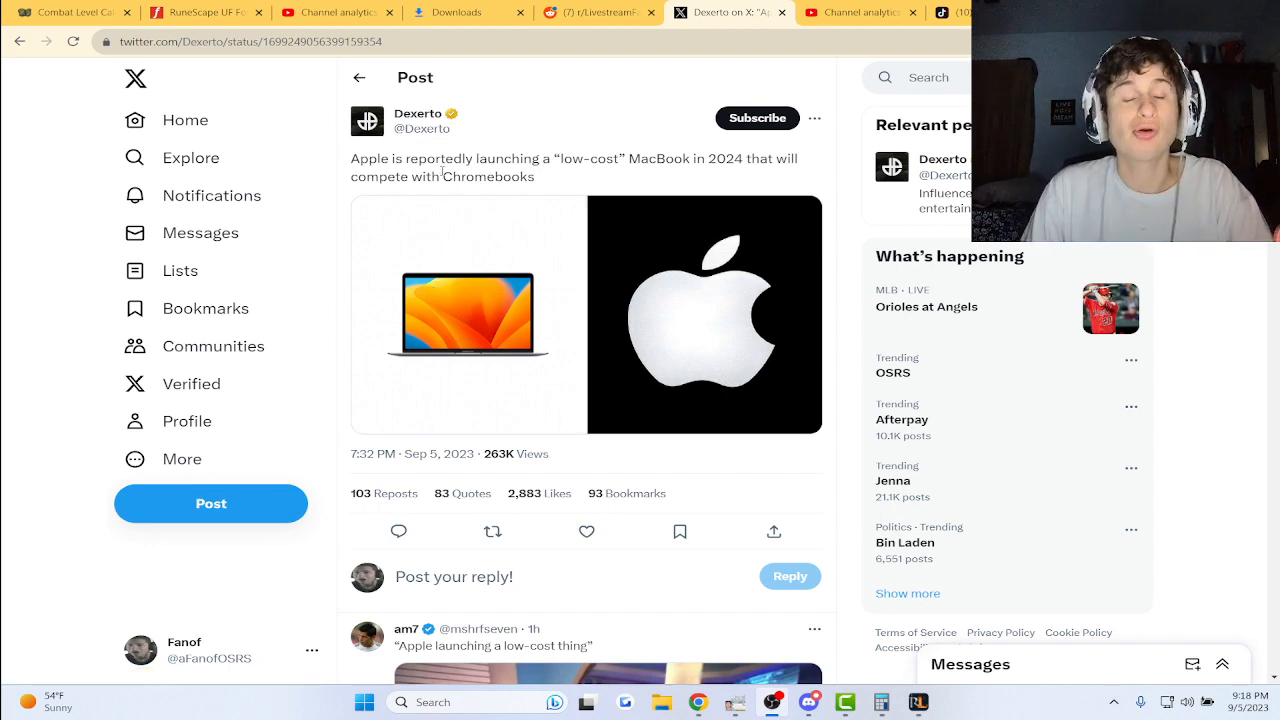
{"action": "mouse_move", "coordinate": [618, 140]}
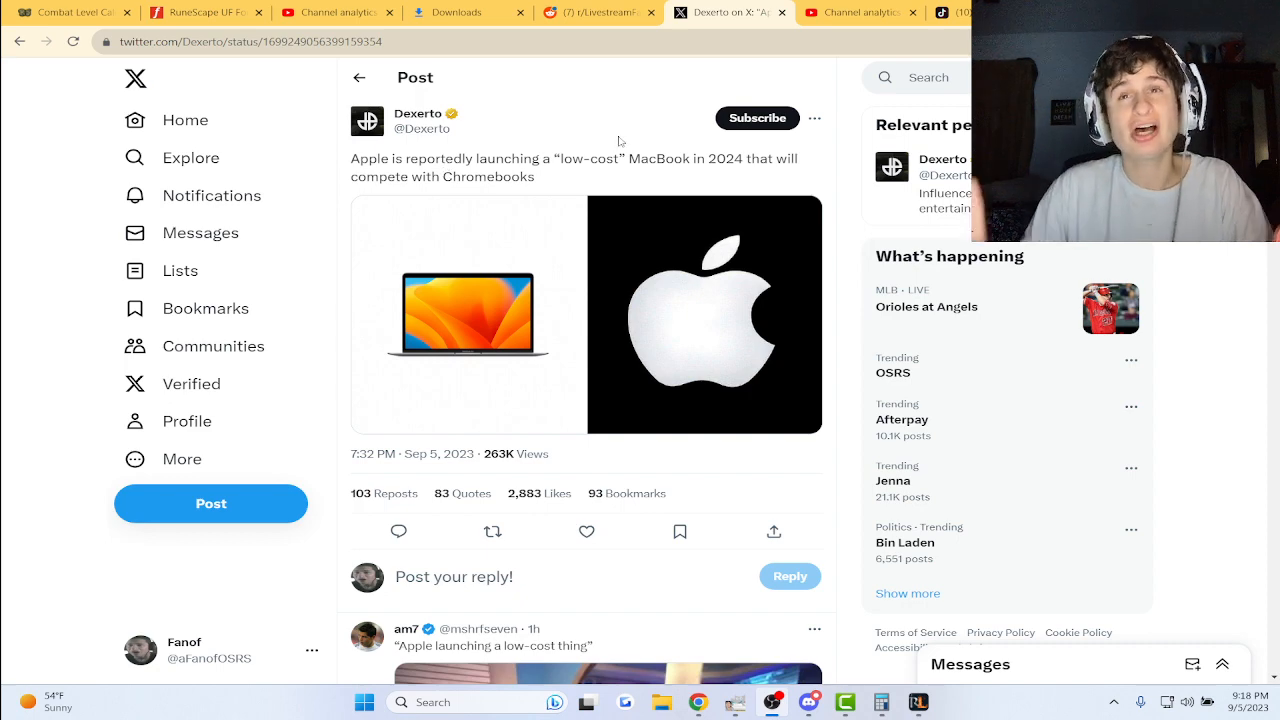